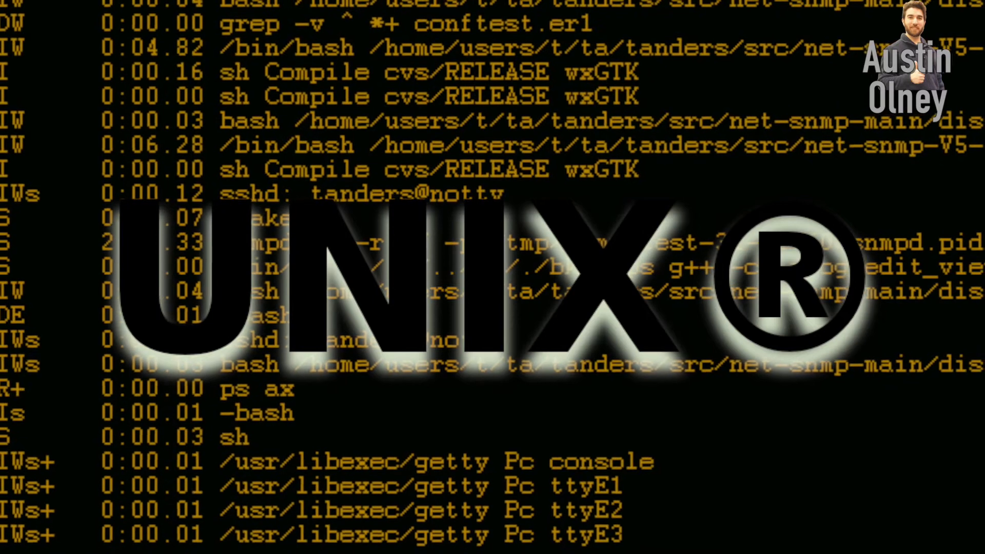
Scroll down repeatedly through the on-screen contents.
scroll("down", 3)
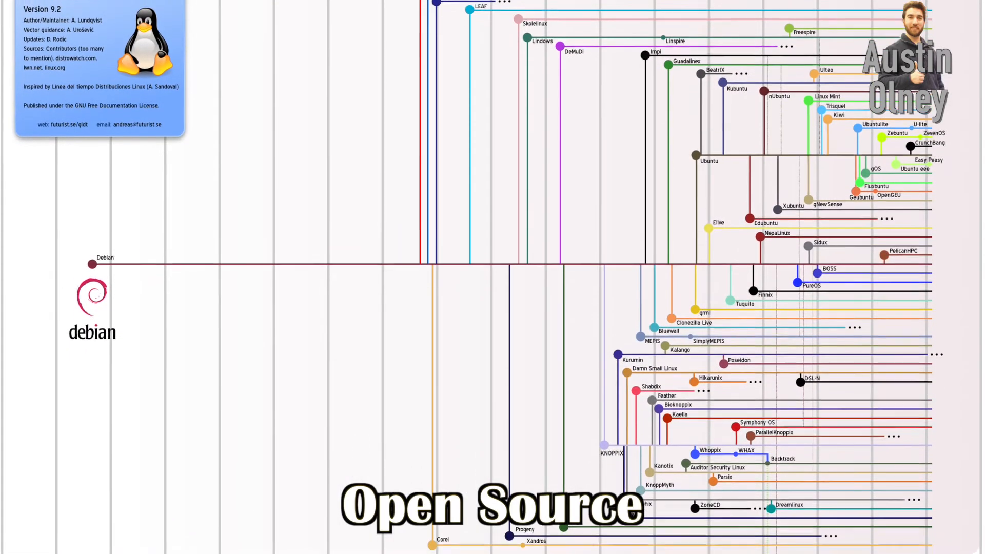
scroll("down", 3)
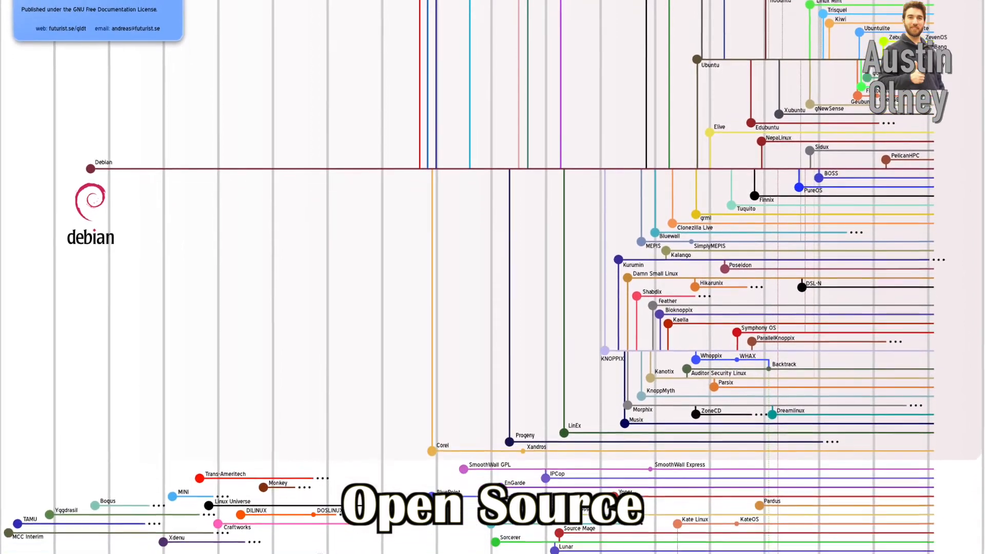
scroll("down", 3)
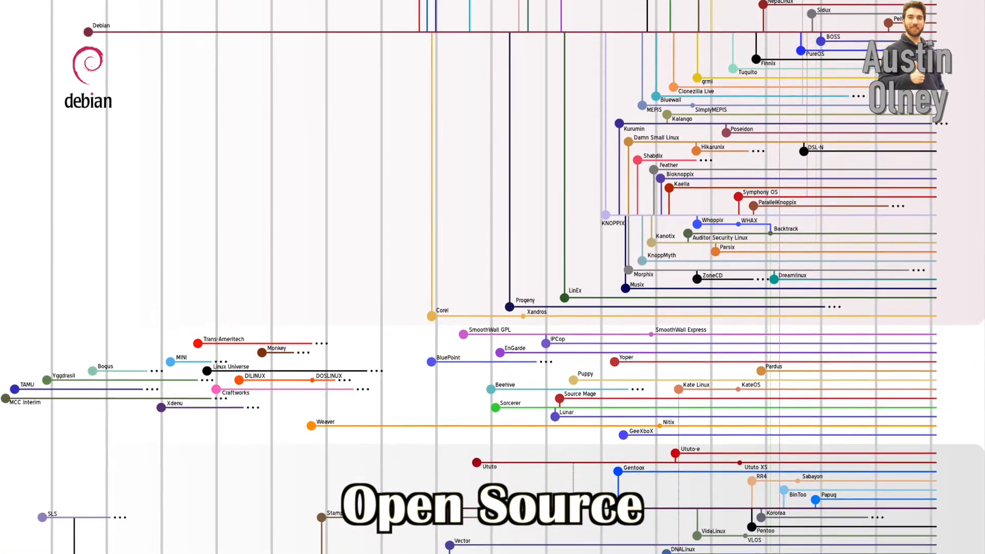
scroll("down", 3)
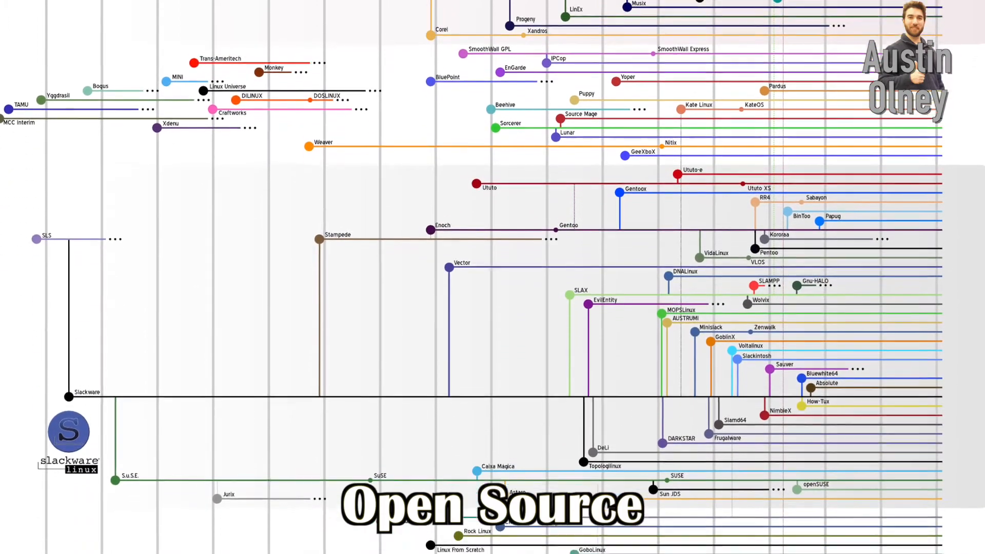
scroll("down", 3)
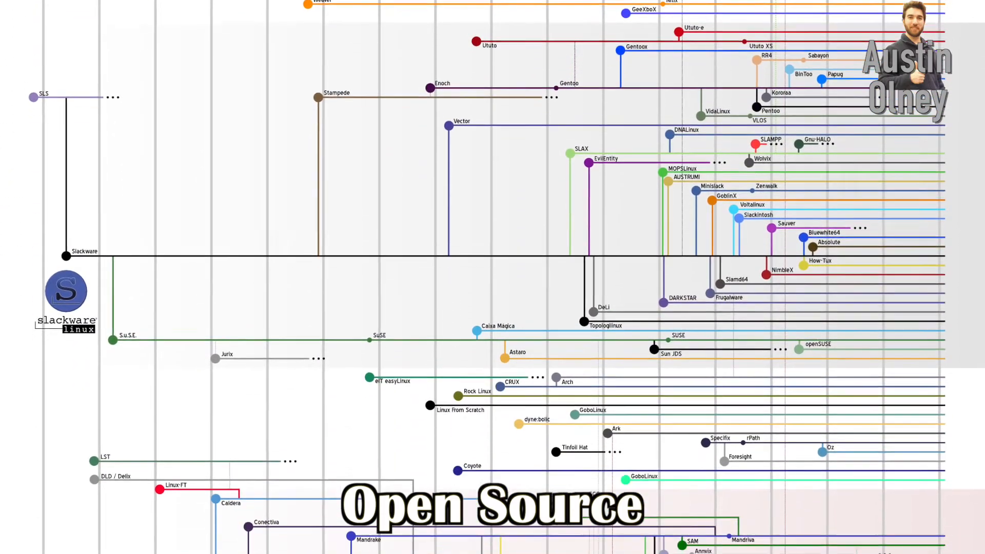
scroll("down", 3)
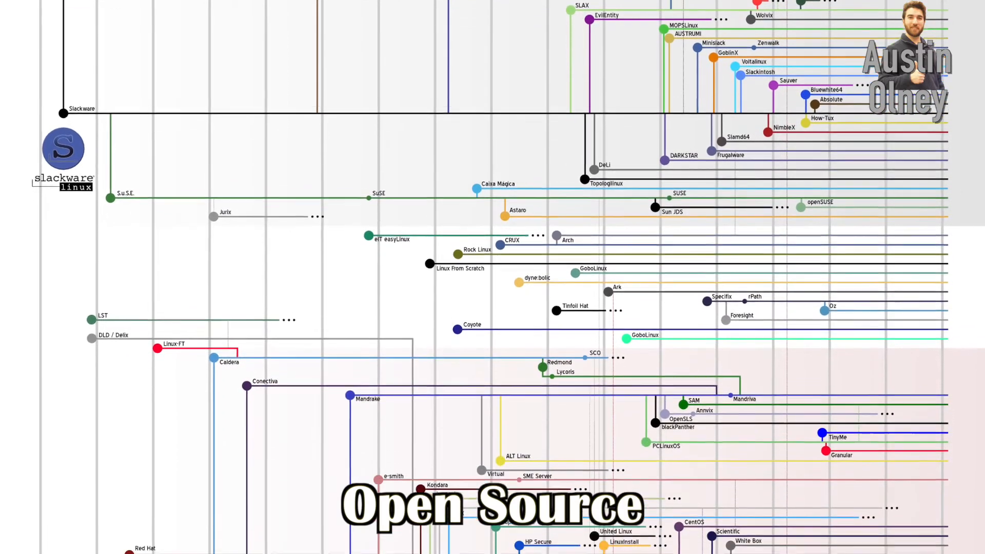
scroll("down", 3)
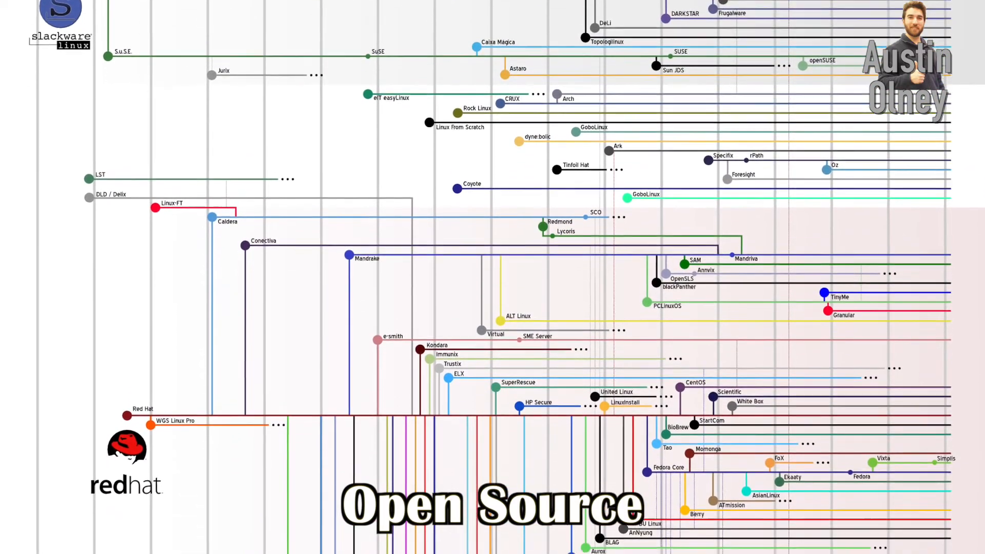
scroll("down", 3)
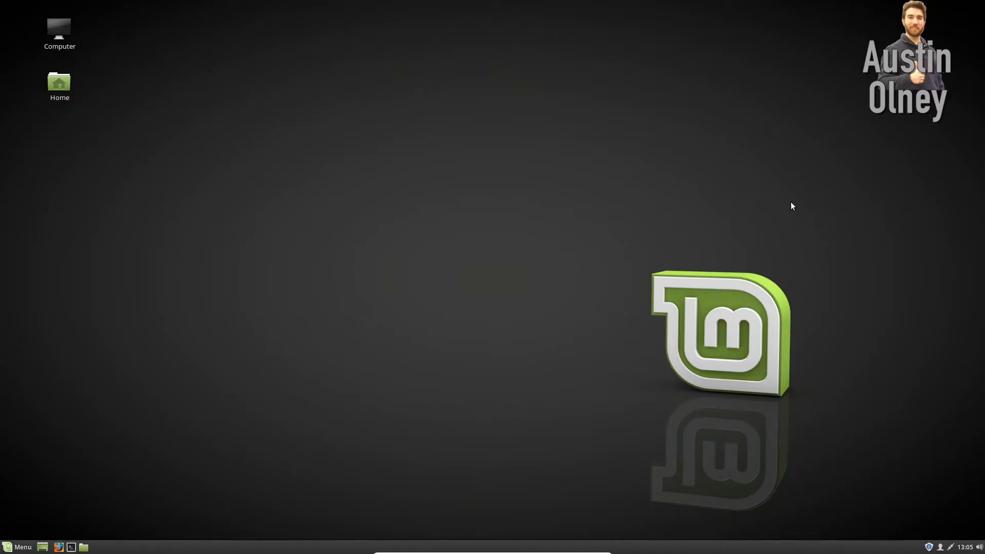
mouse_move(775, 356)
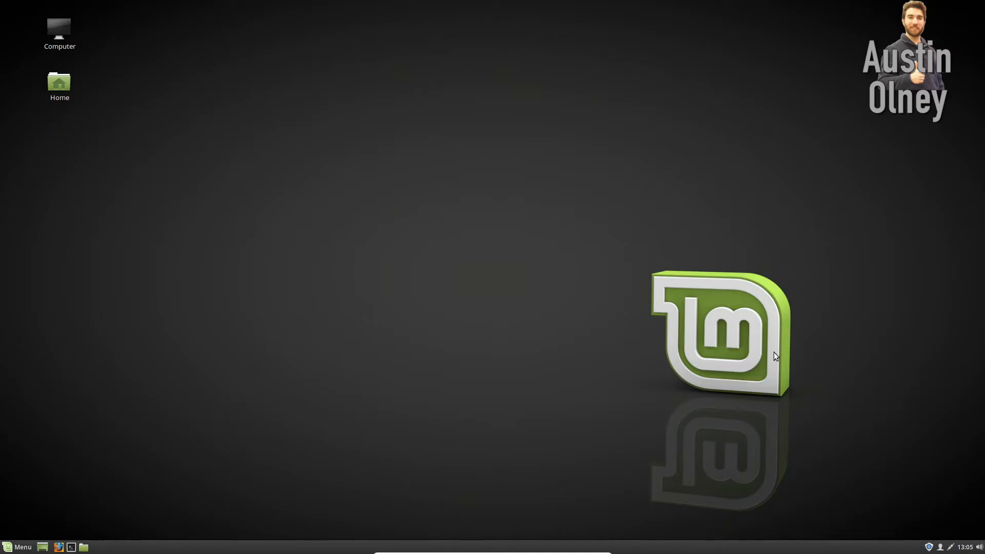
mouse_move(543, 280)
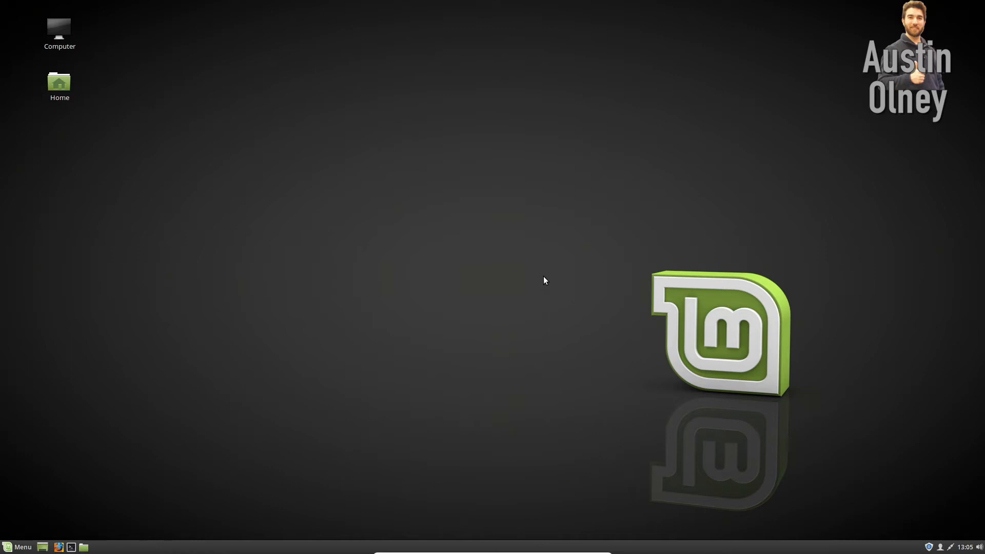
mouse_move(634, 289)
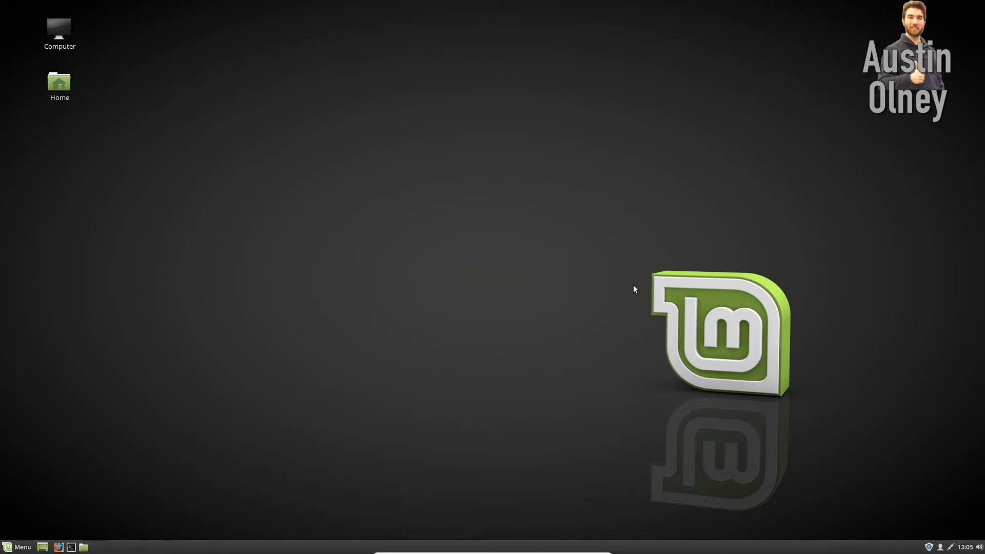
mouse_move(608, 243)
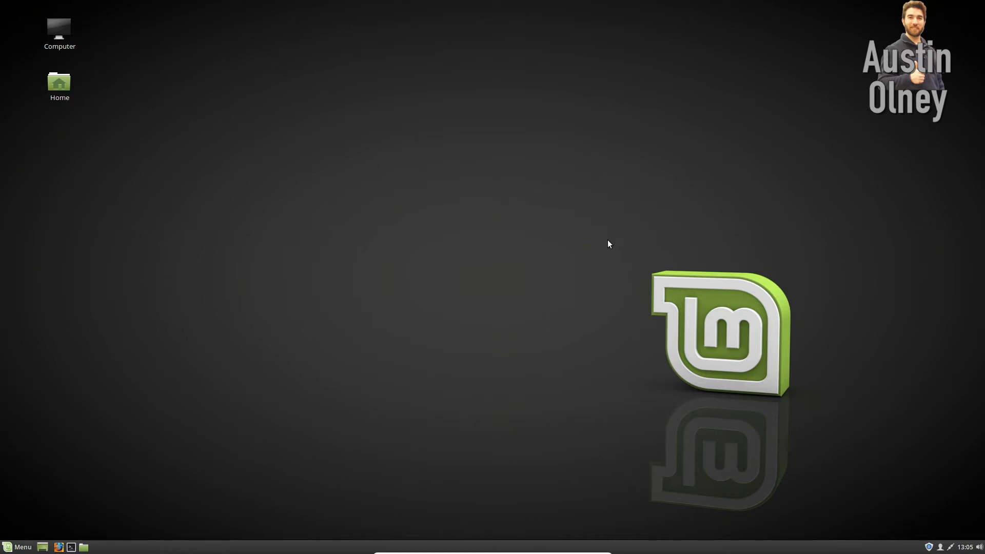
mouse_move(592, 256)
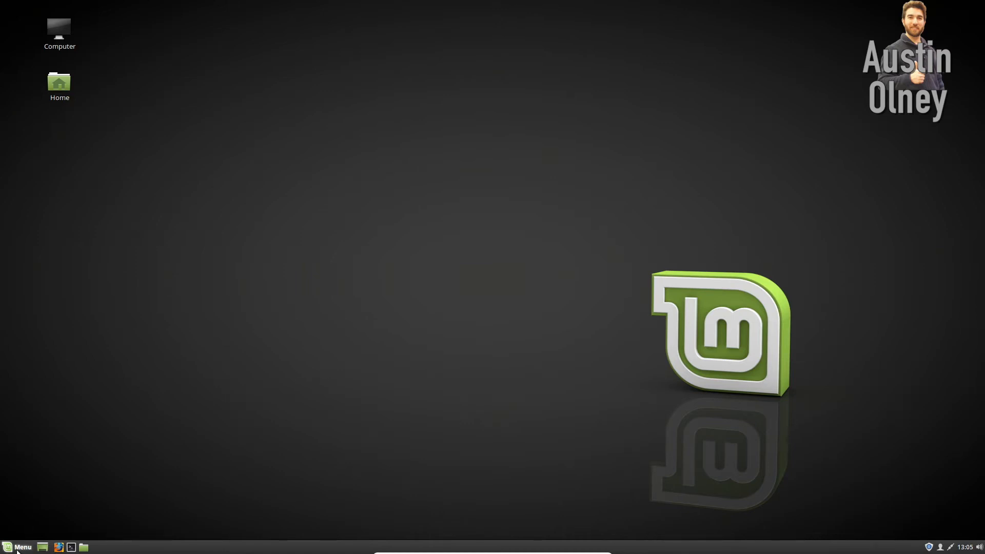
Launch the web browser and close it, then open the Home folder.
left_click(19, 548)
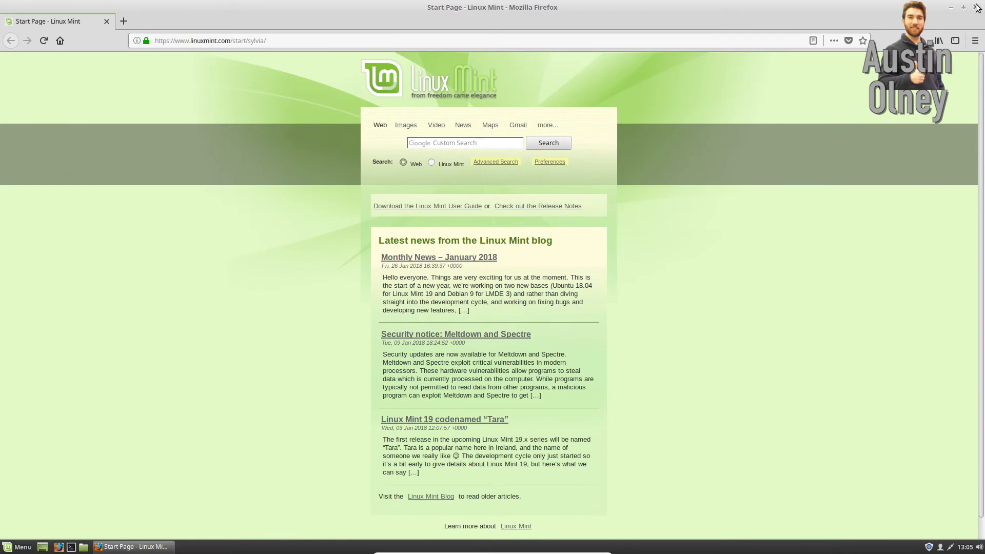
left_click(949, 7)
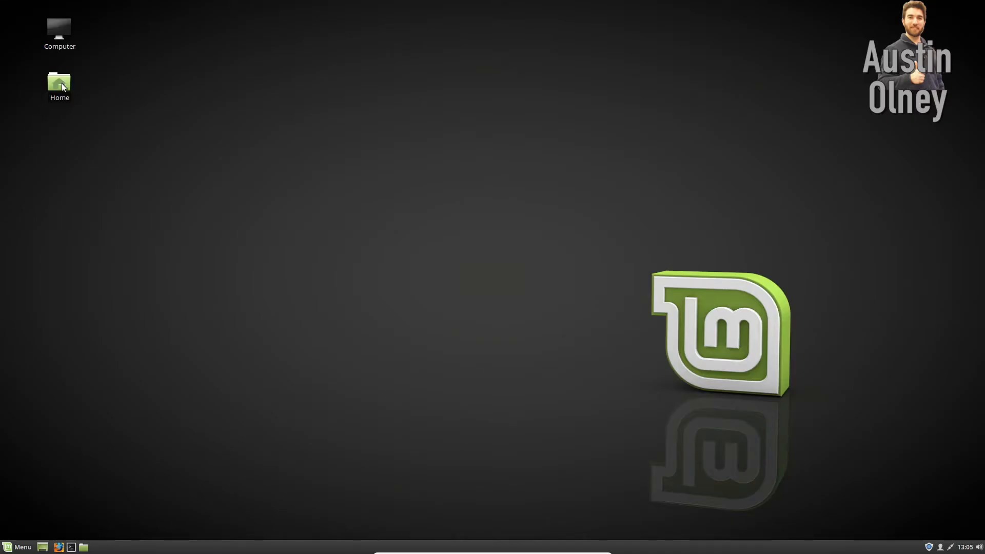
double_click(59, 82)
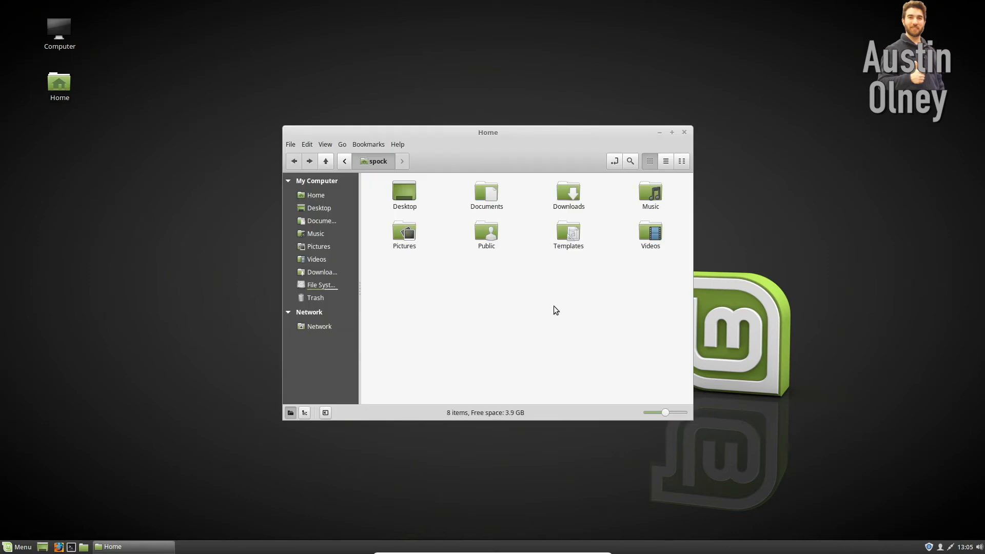
left_click_drag(488, 132, 537, 152)
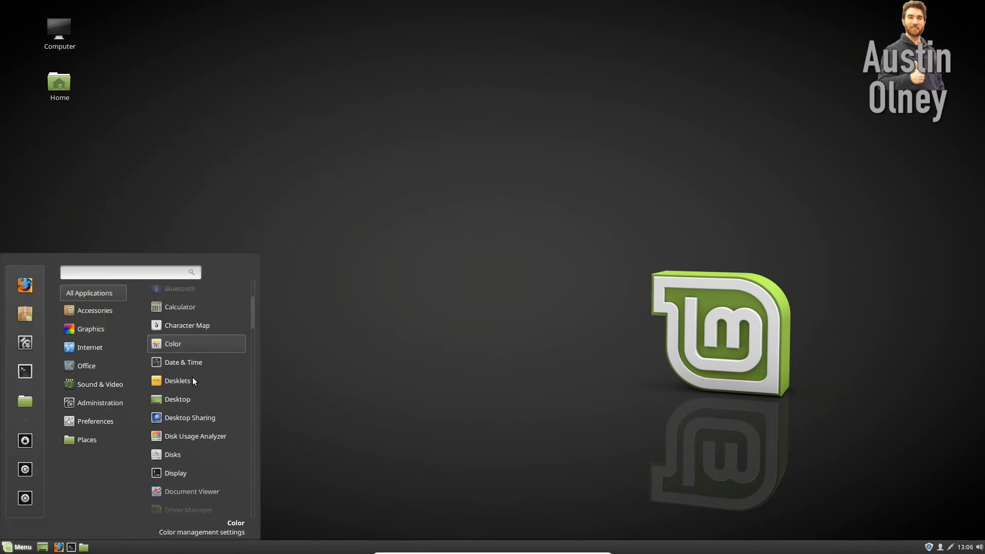
Browse the Office and Administration menu categories and launch Software Manager.
left_click(99, 383)
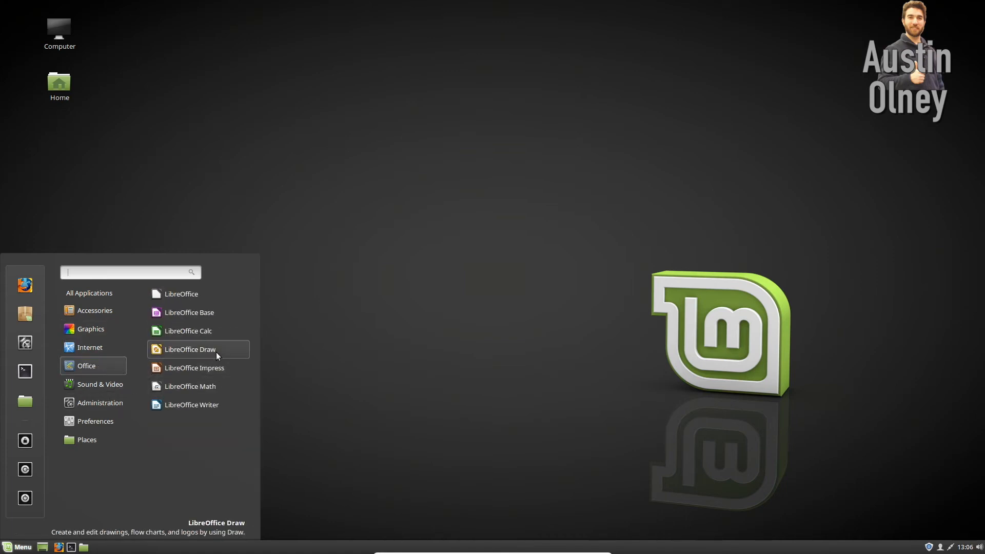
mouse_move(198, 405)
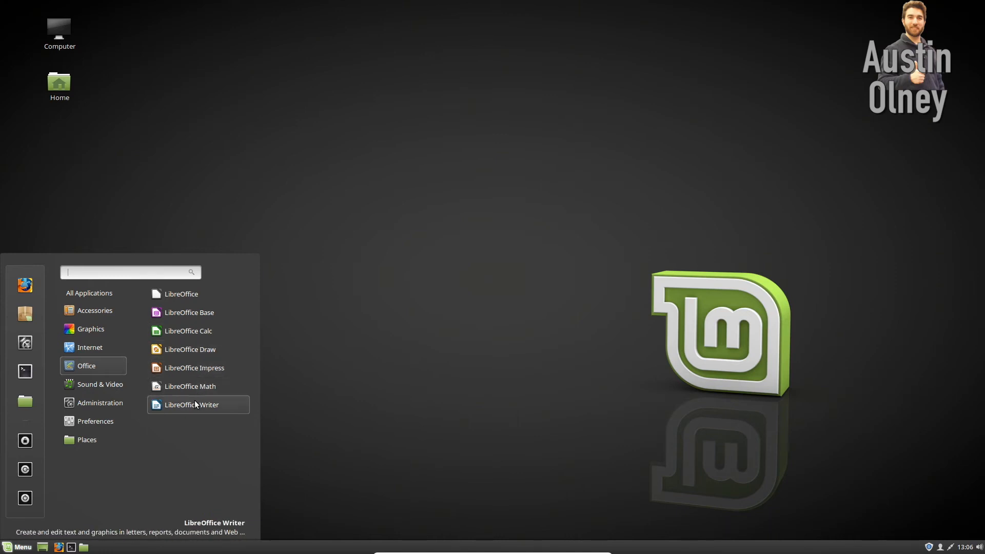
mouse_move(198, 367)
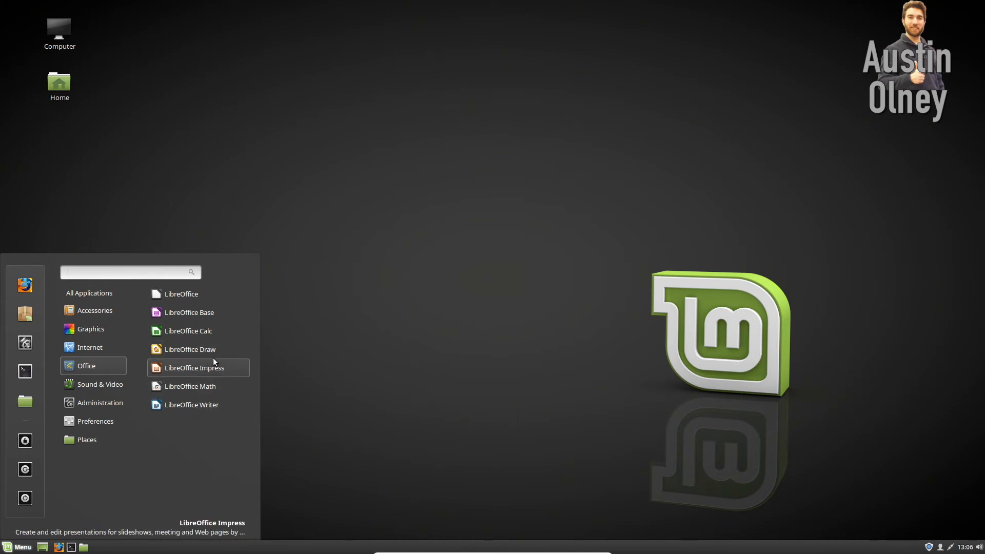
left_click(190, 405)
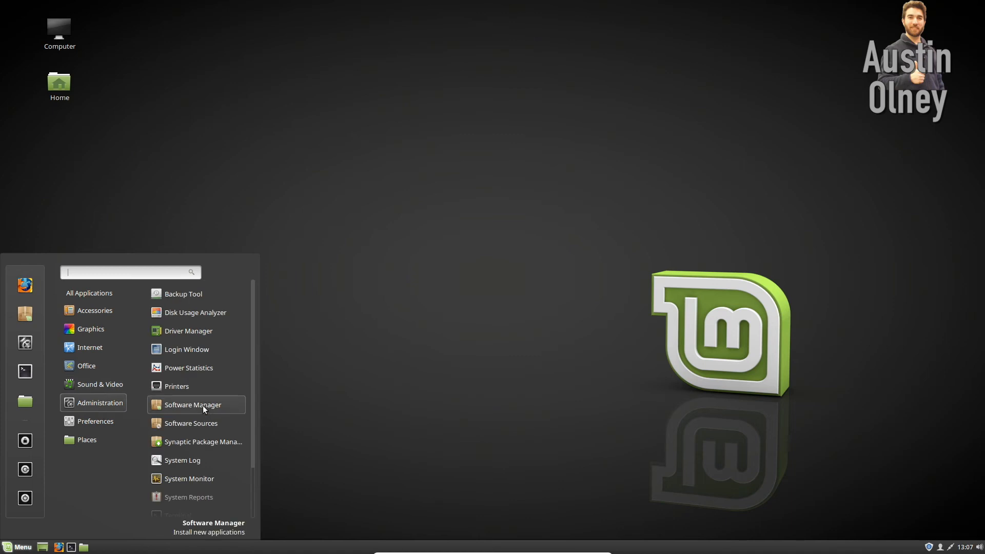
left_click(445, 378)
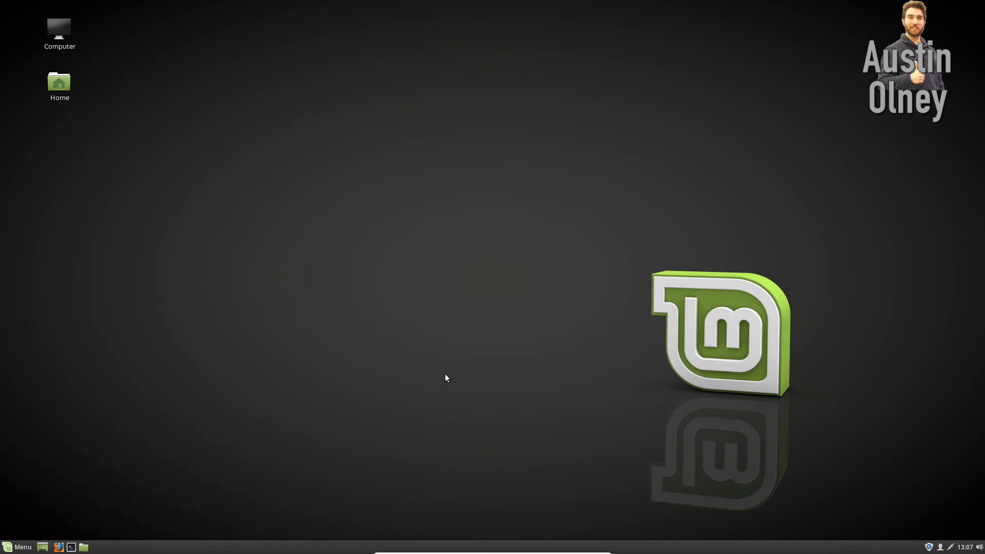
mouse_move(569, 305)
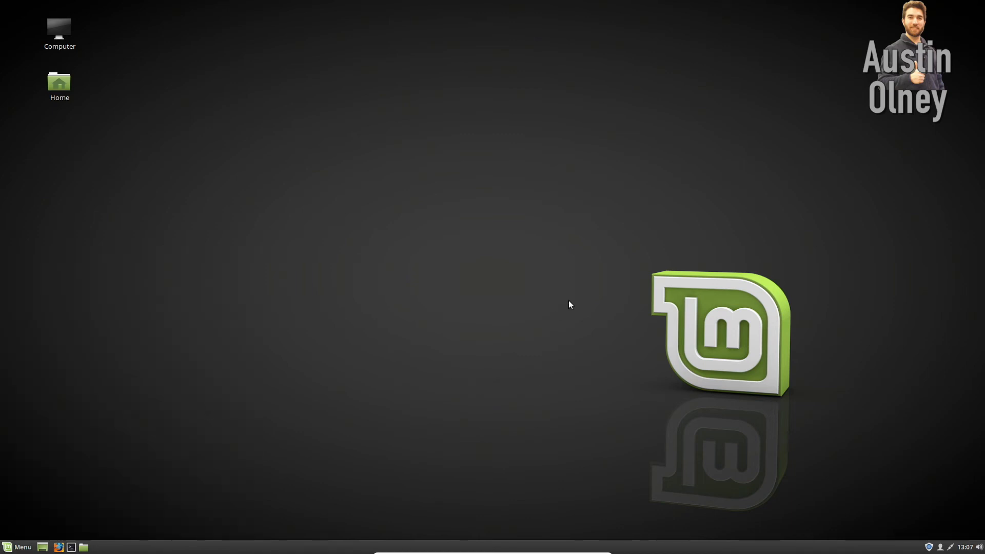
mouse_move(595, 282)
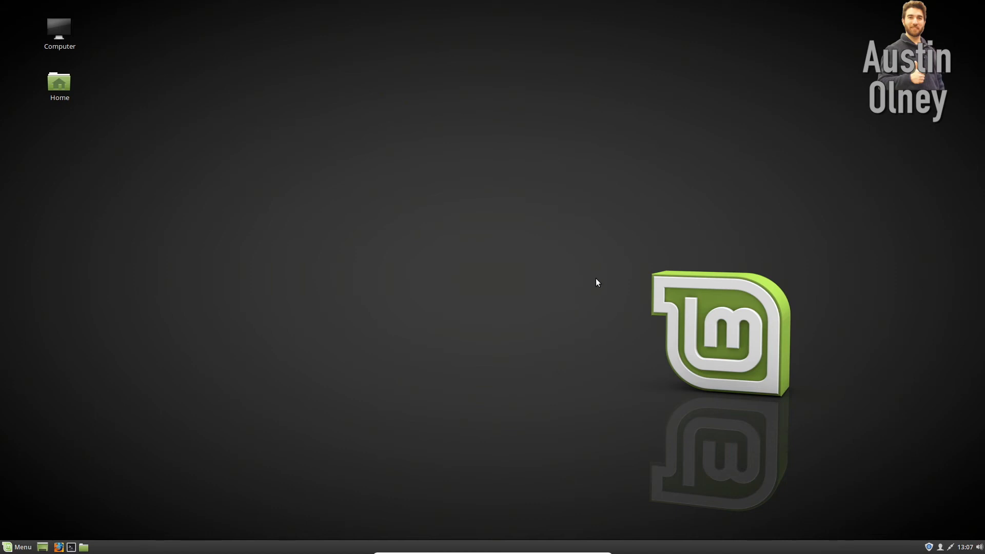
Open a terminal from the panel and drag it away from Software Manager.
left_click(59, 546)
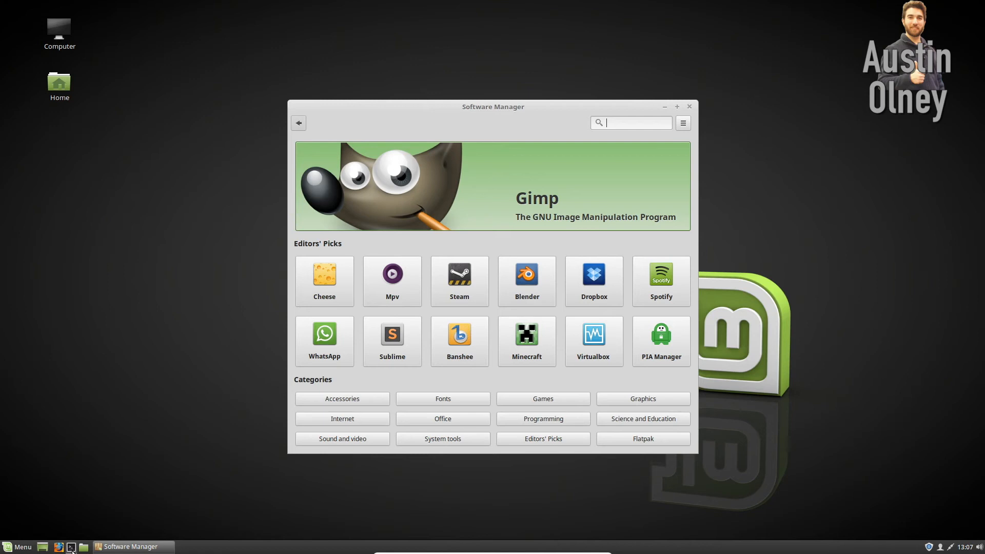
left_click(69, 545)
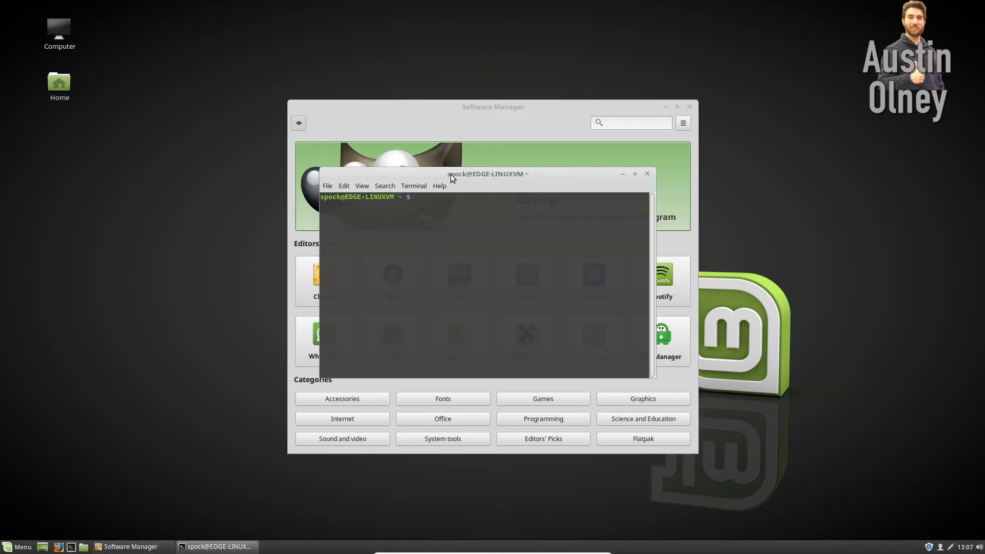
left_click_drag(486, 174, 690, 252)
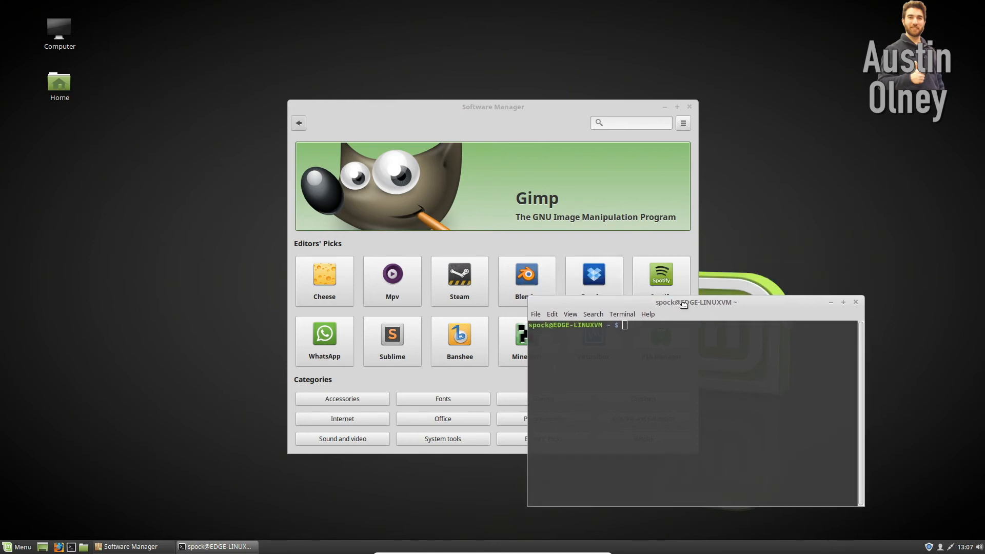
left_click_drag(694, 302, 708, 296)
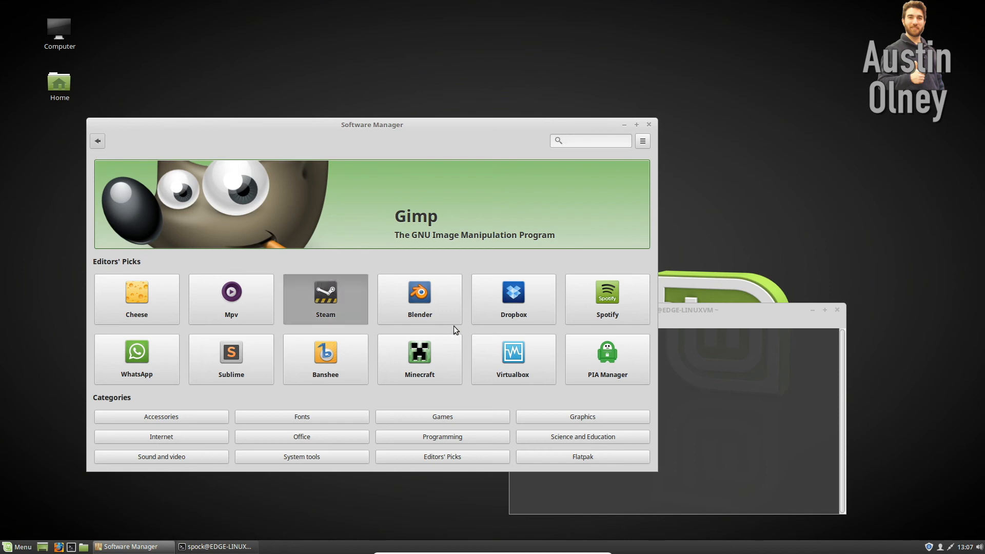
Open Steam's page from Editors' Picks and scroll down to its 74MB download details.
left_click(325, 298)
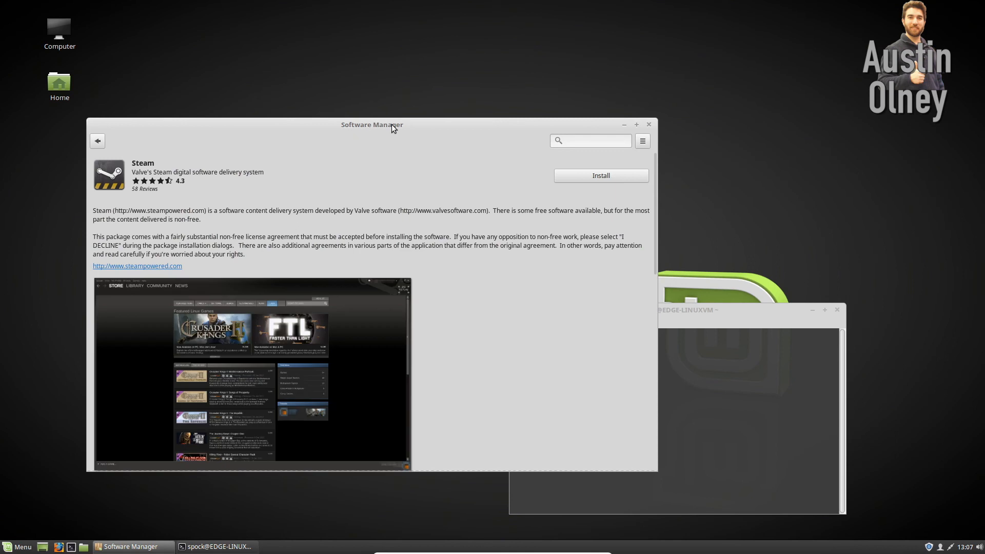
mouse_move(546, 213)
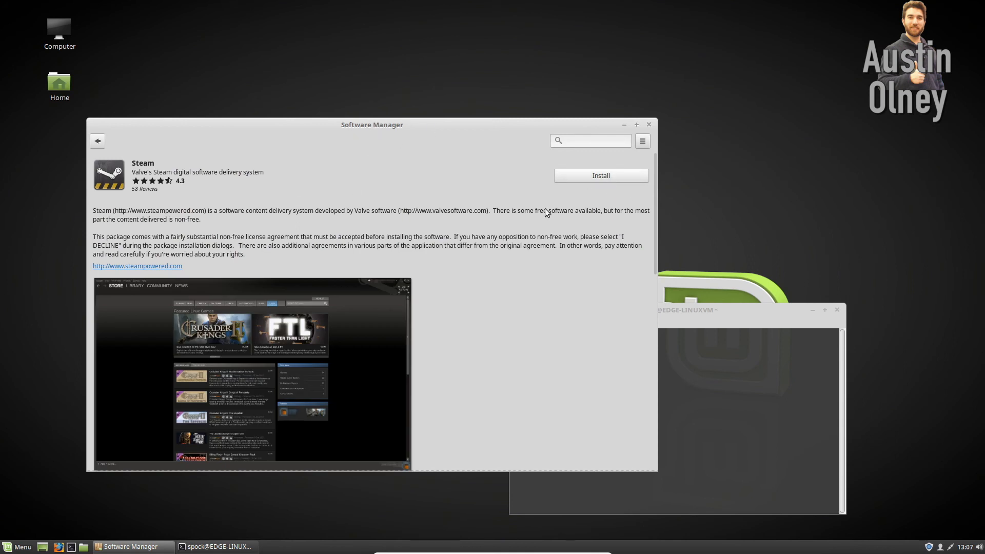
scroll("down", 3)
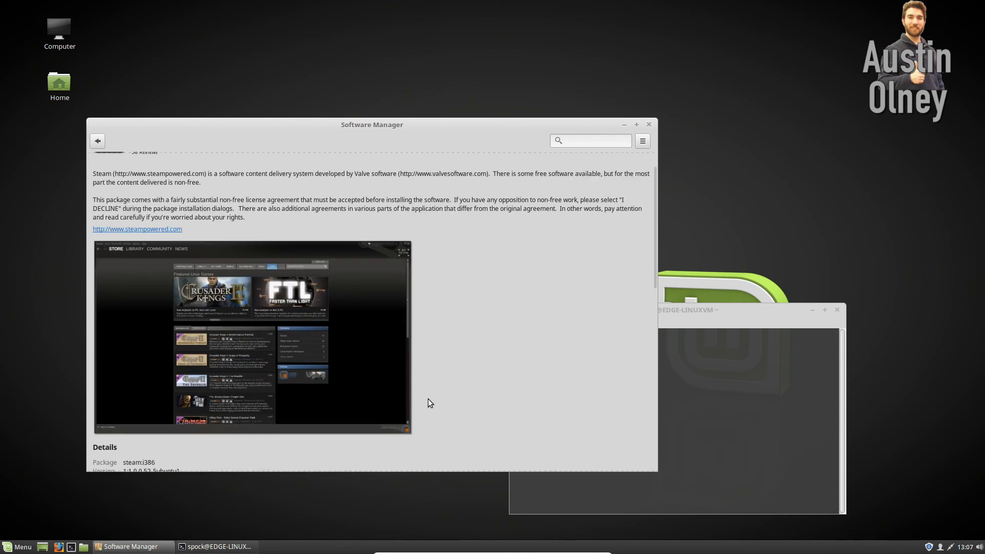
scroll("down", 3)
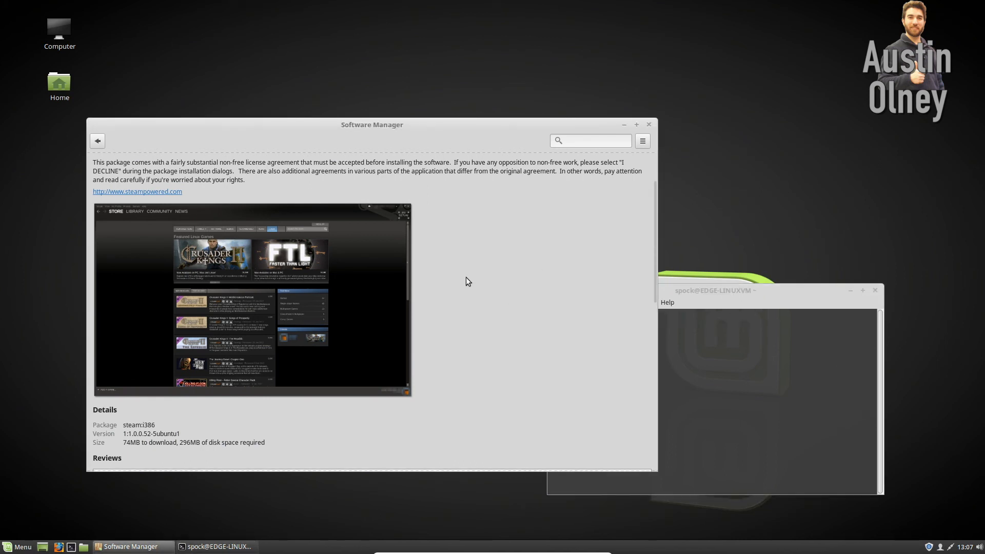
mouse_move(472, 305)
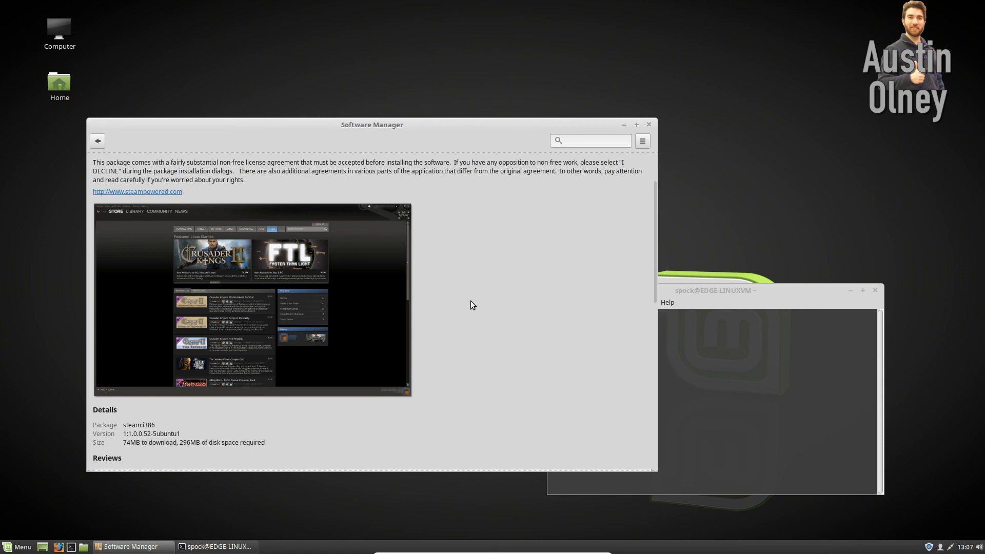
mouse_move(478, 344)
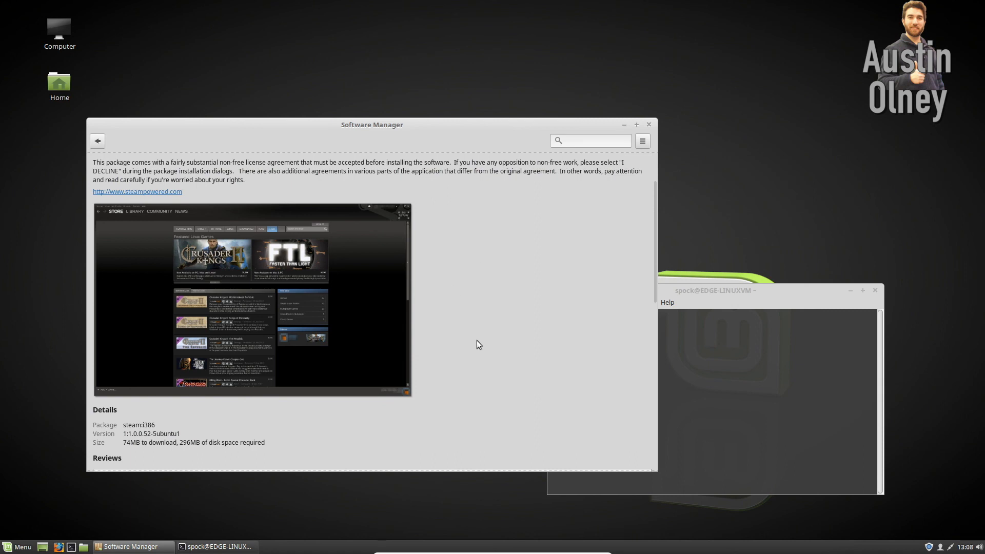
mouse_move(521, 333)
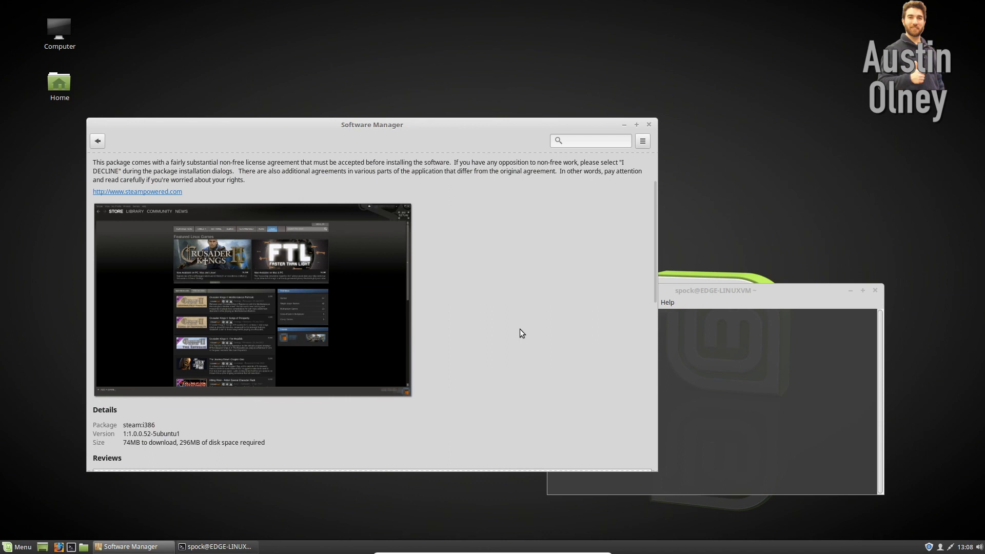
mouse_move(500, 314)
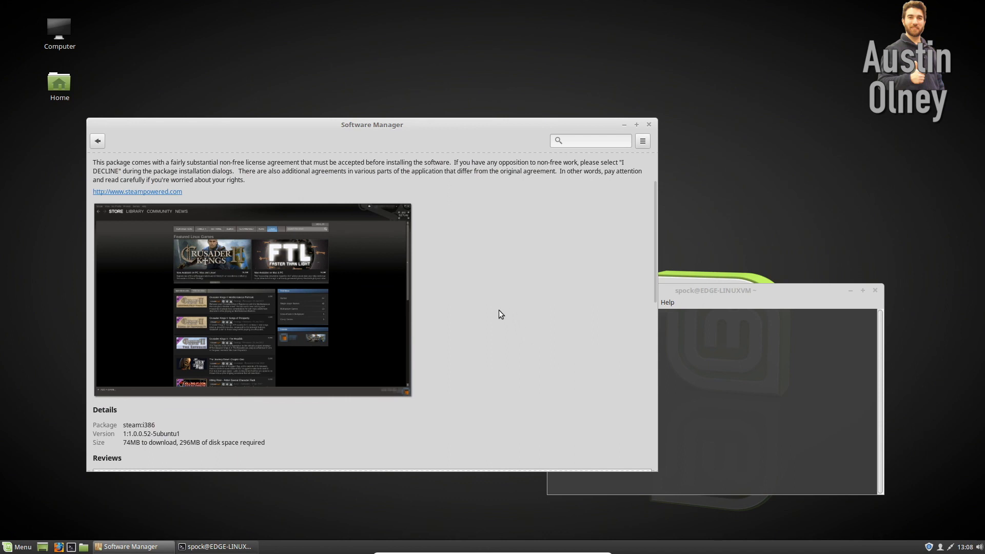
left_click_drag(372, 124, 392, 131)
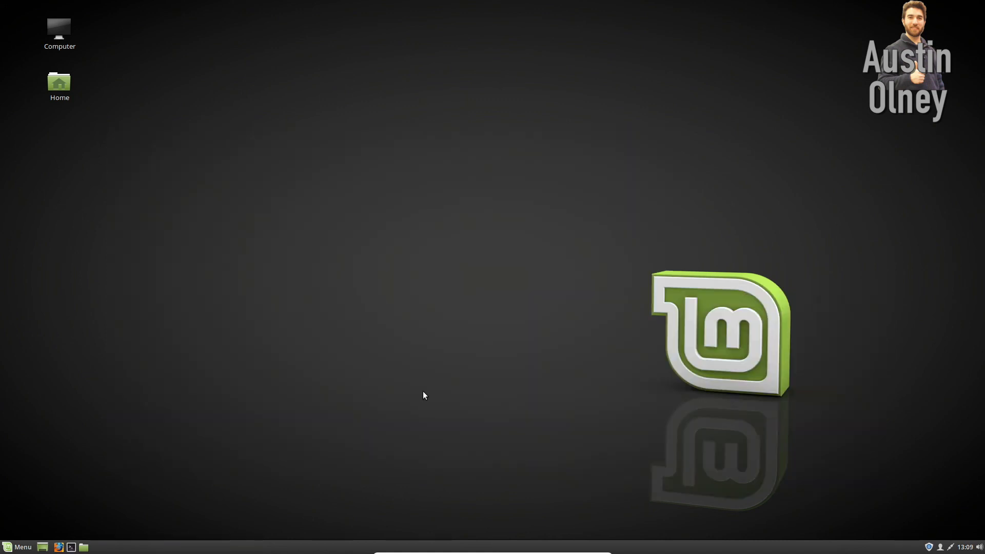
mouse_move(405, 419)
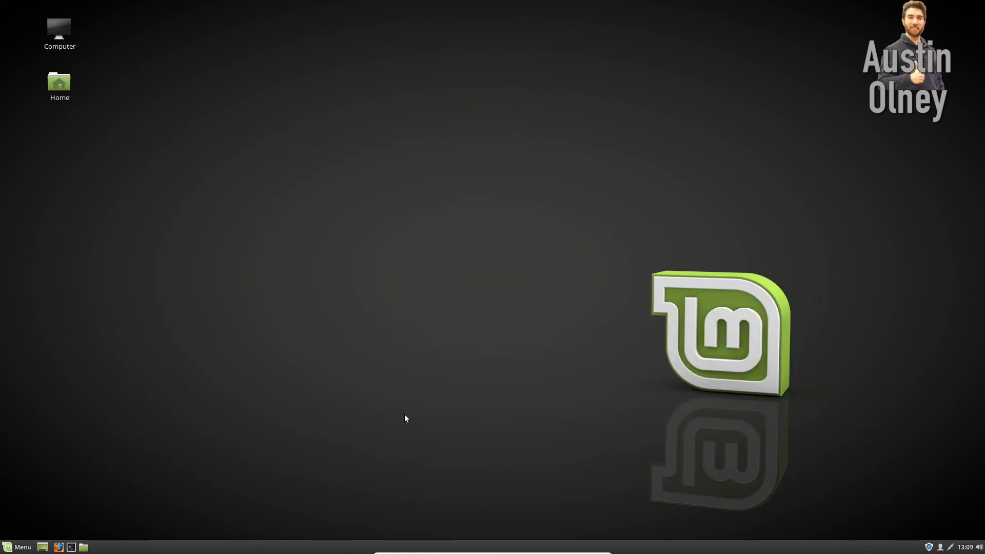
mouse_move(451, 425)
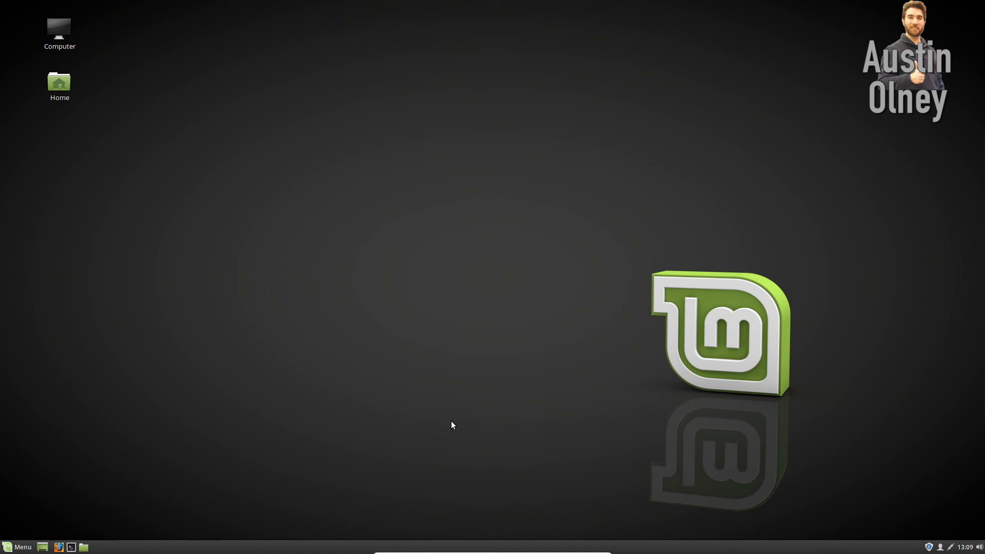
mouse_move(486, 531)
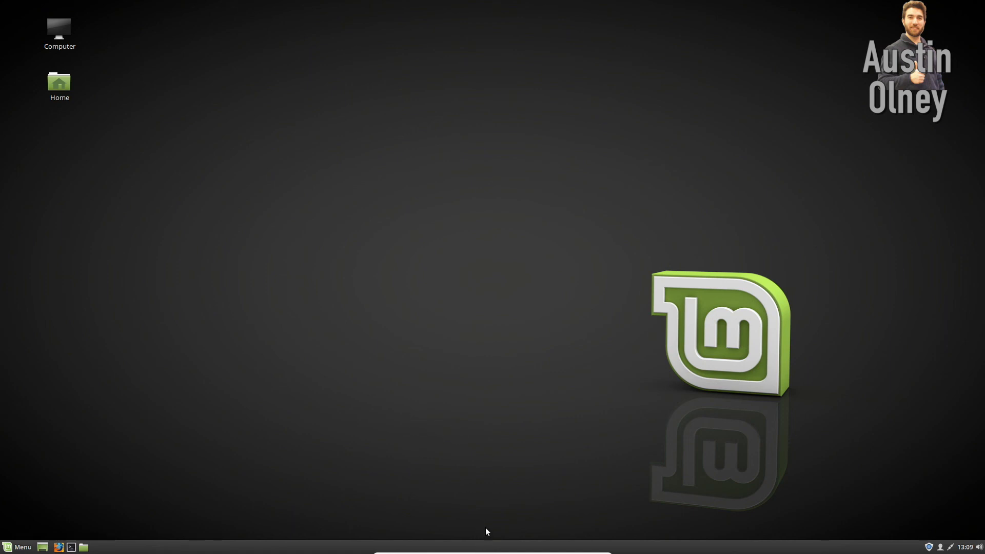
mouse_move(489, 526)
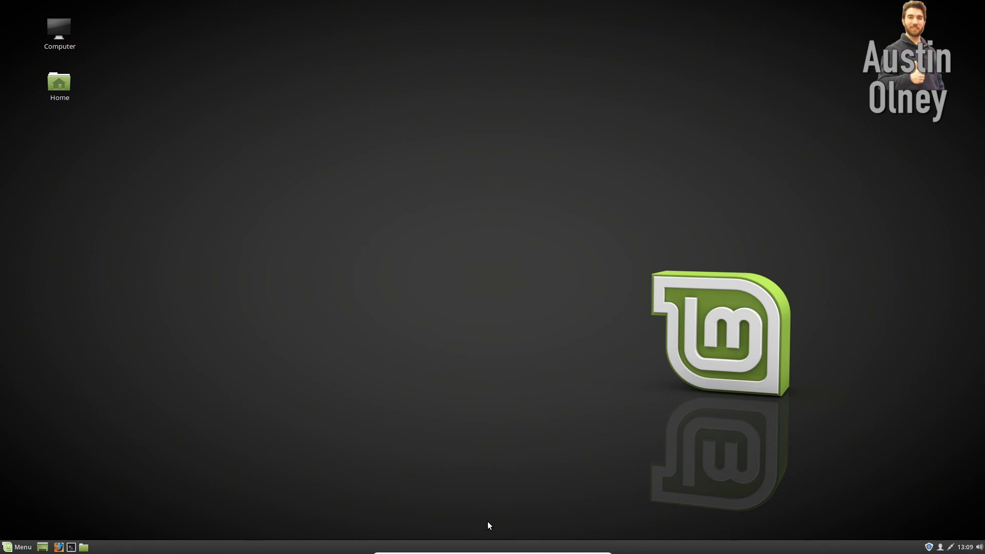